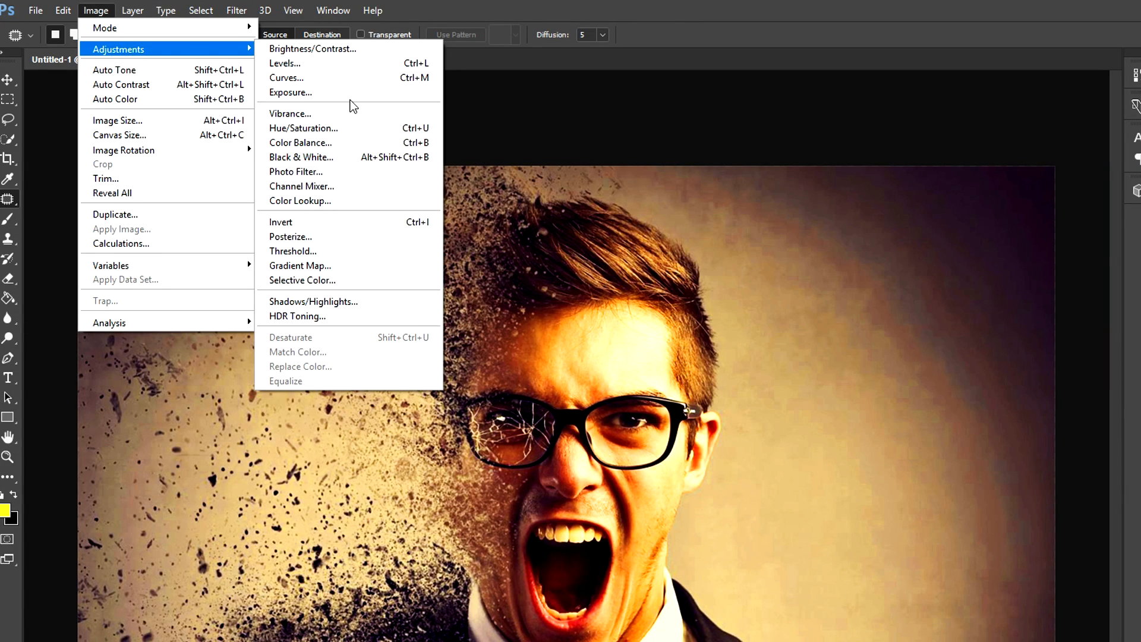
# Apply a Brightness/Contrast adjustment with Contrast 77 and brightness left at 0
pyautogui.click(300, 141)
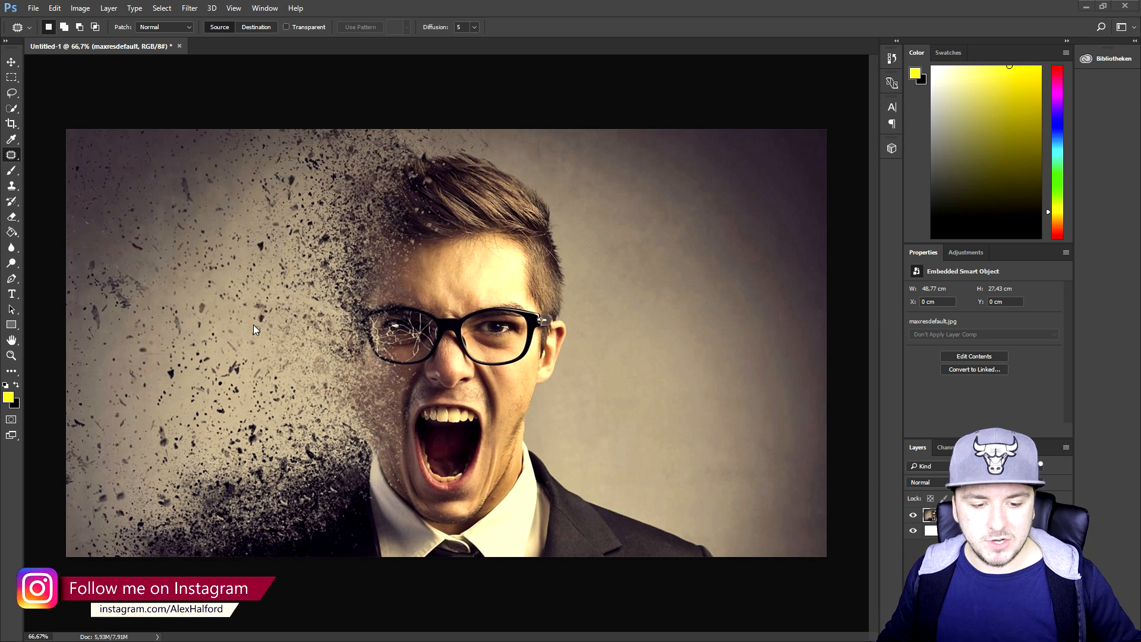
pyautogui.moveTo(525, 354)
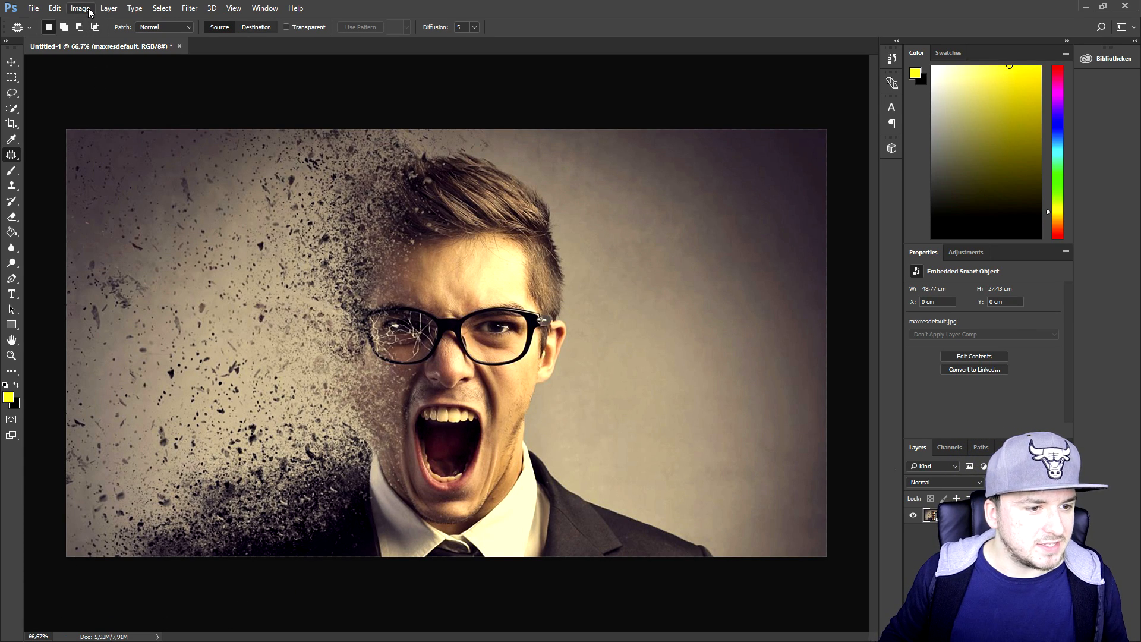
pyautogui.click(80, 9)
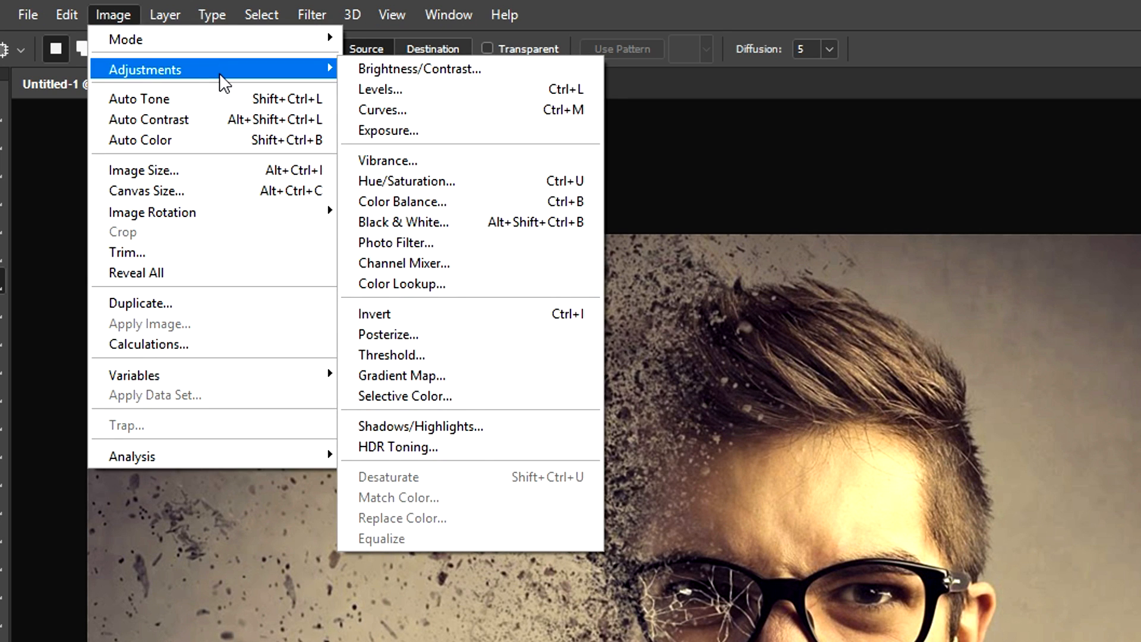
pyautogui.click(417, 69)
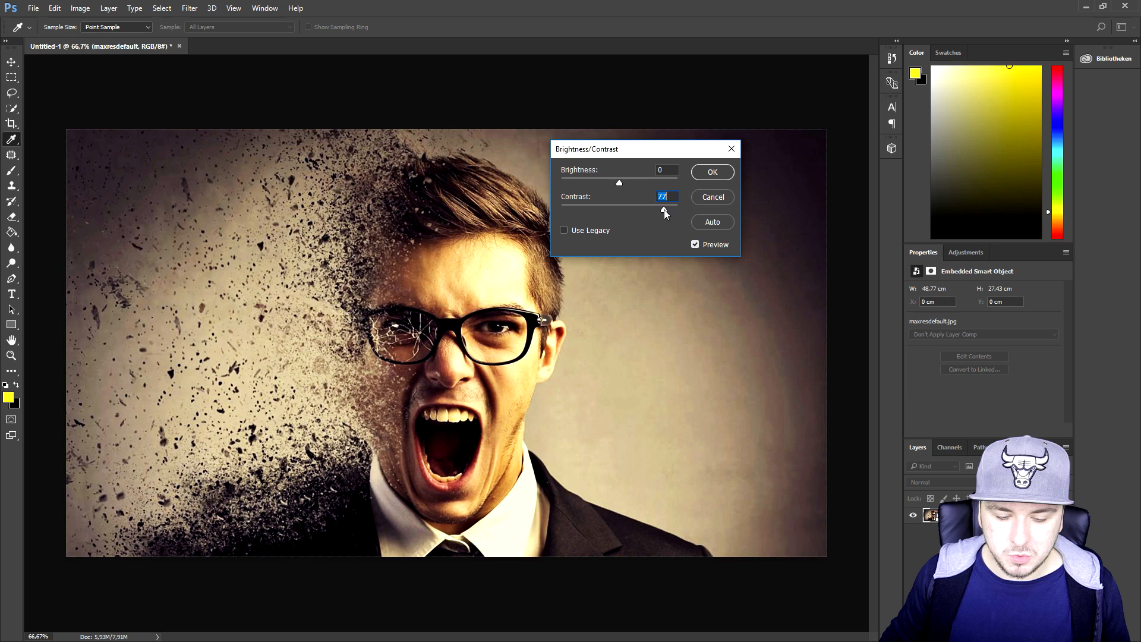
pyautogui.moveTo(658, 219)
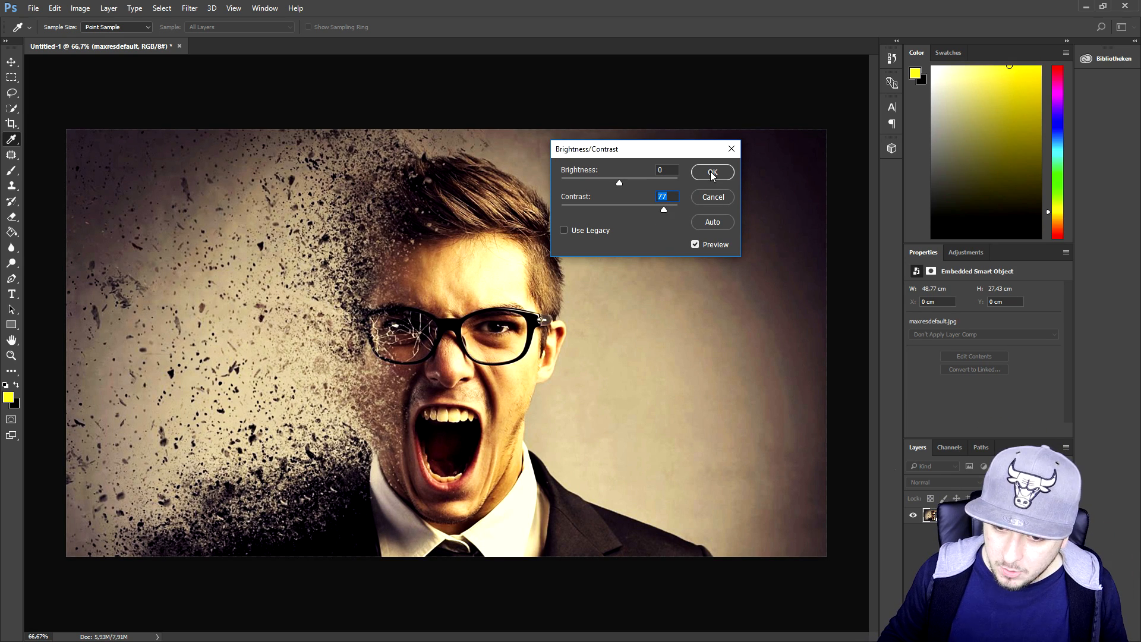
pyautogui.click(712, 172)
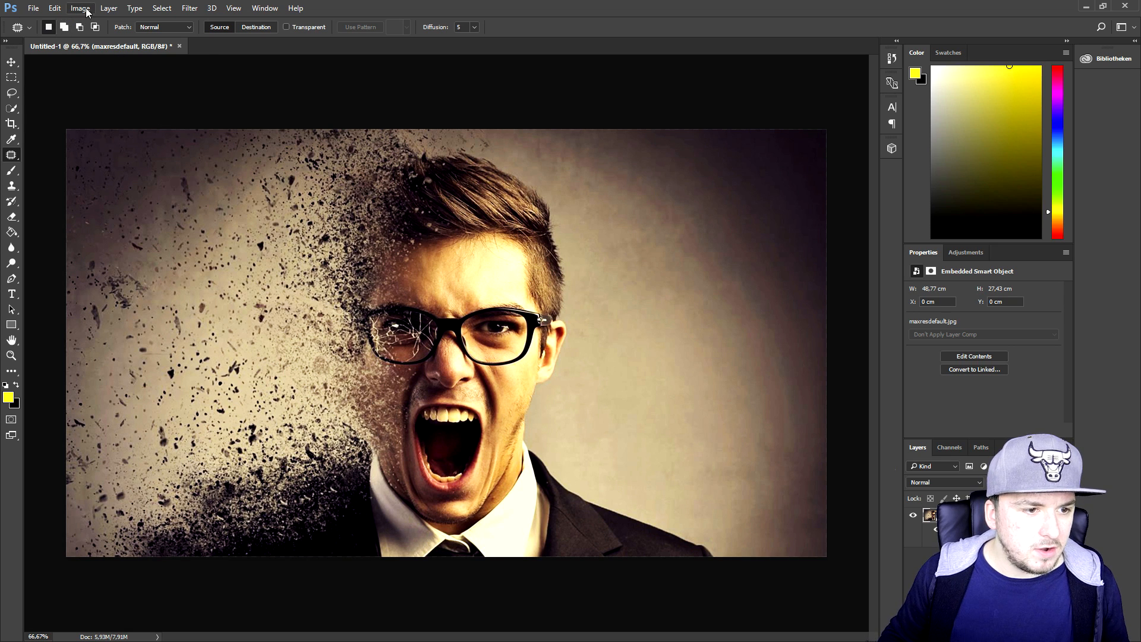
# Apply a Hue/Saturation adjustment with Hue 0, Saturation +43 and Lightness 0
pyautogui.click(80, 8)
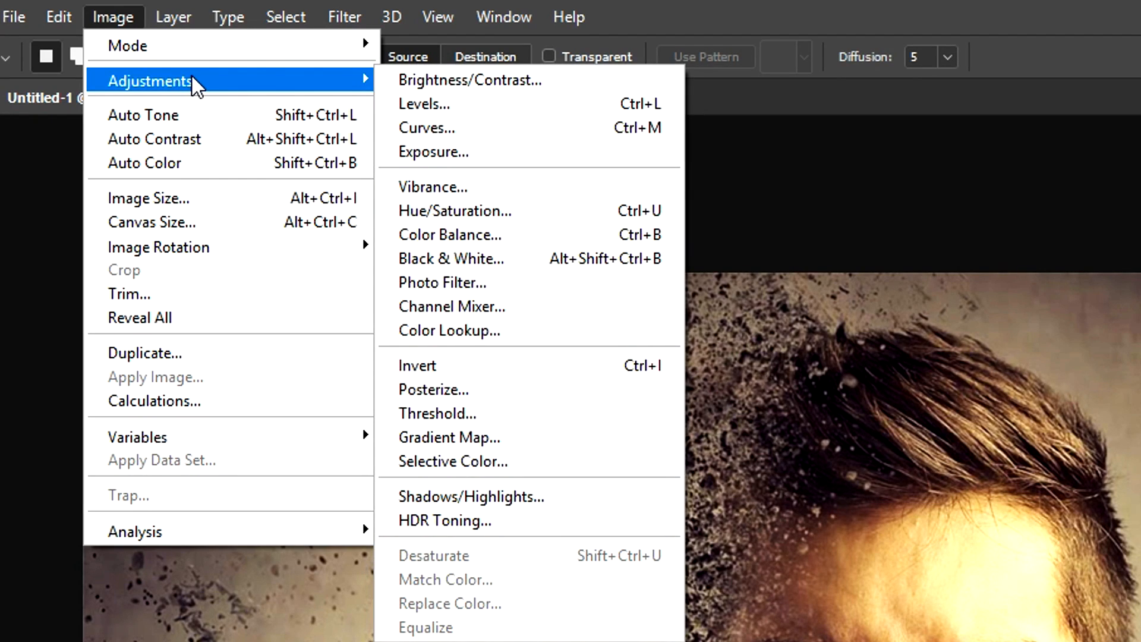
pyautogui.click(454, 212)
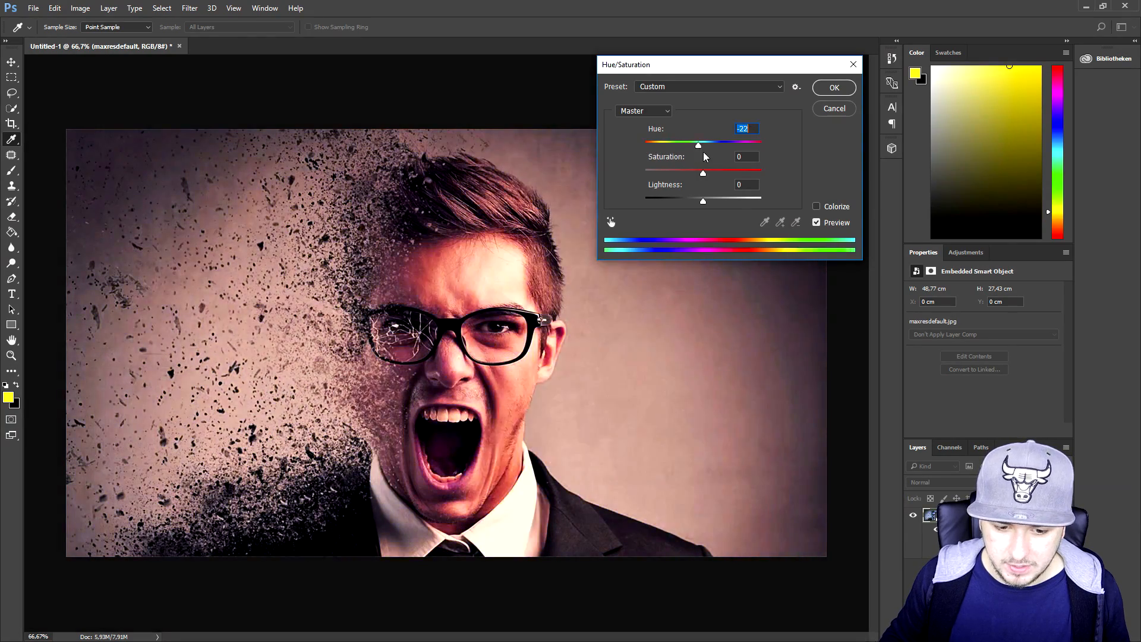
pyautogui.write('0')
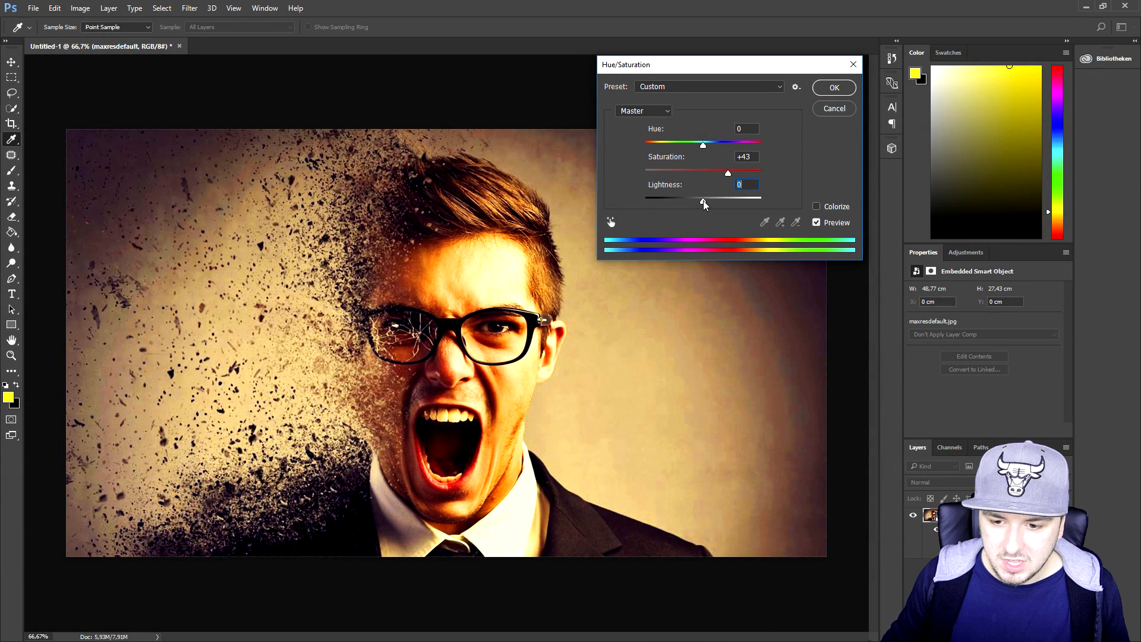
pyautogui.moveTo(834, 87)
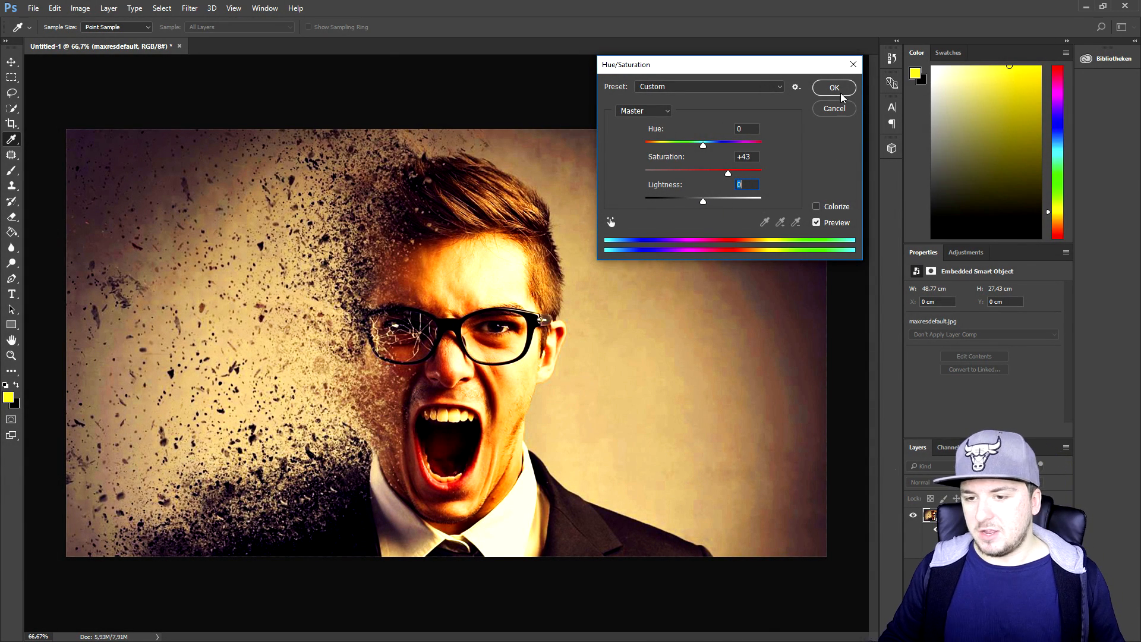
pyautogui.click(834, 87)
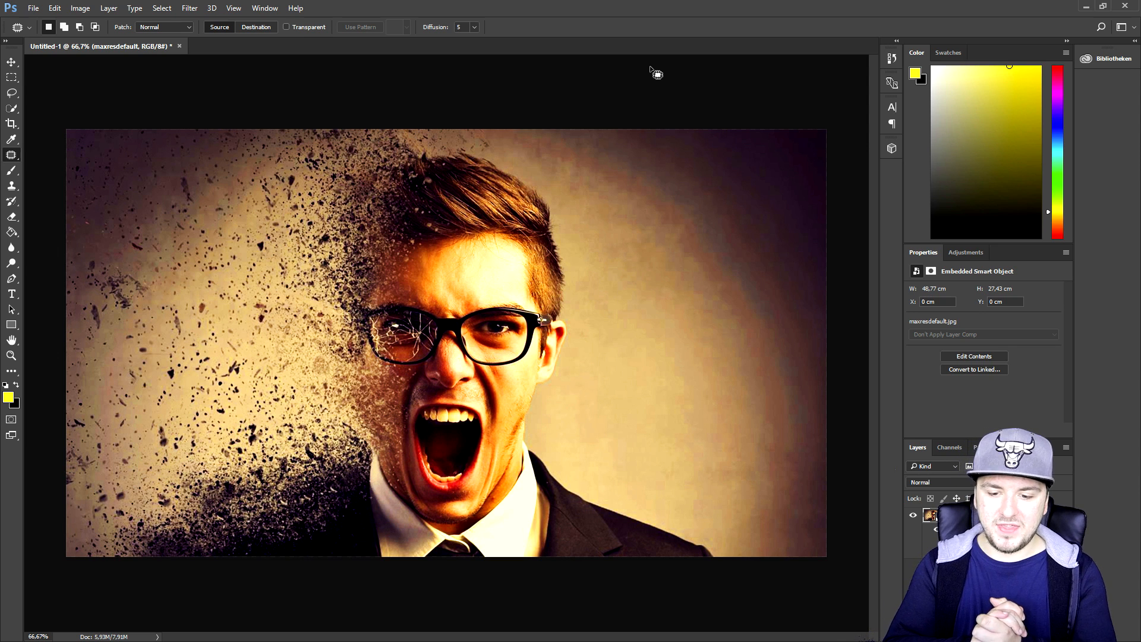
# Apply a midtone Color Balance of +2, +23, +69 to cool the portrait toward blue
pyautogui.click(80, 8)
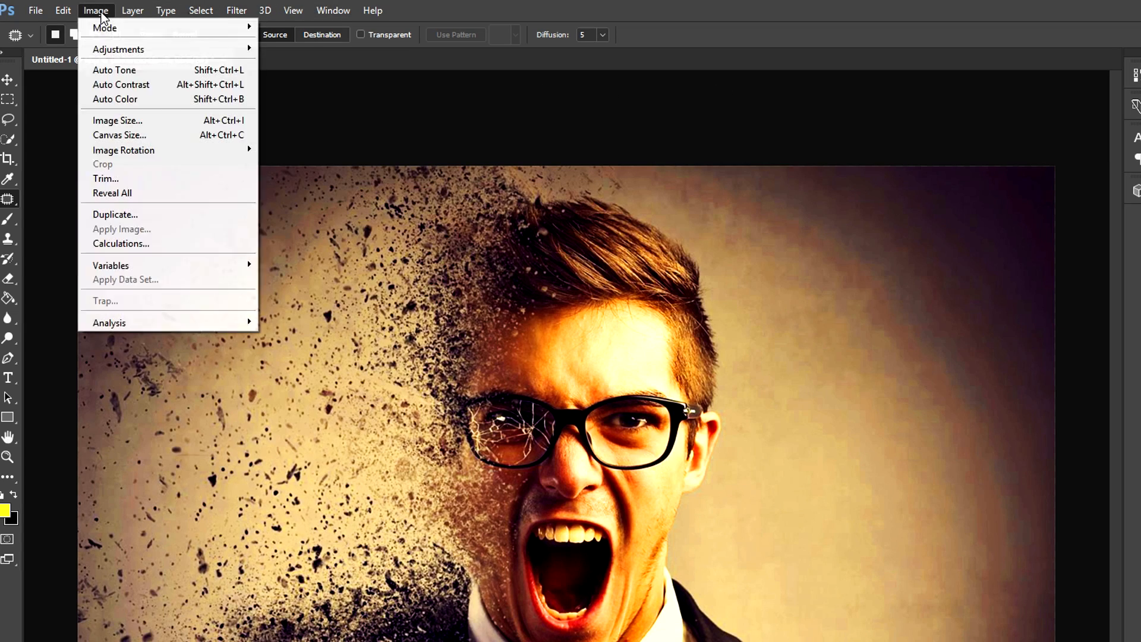
pyautogui.moveTo(117, 48)
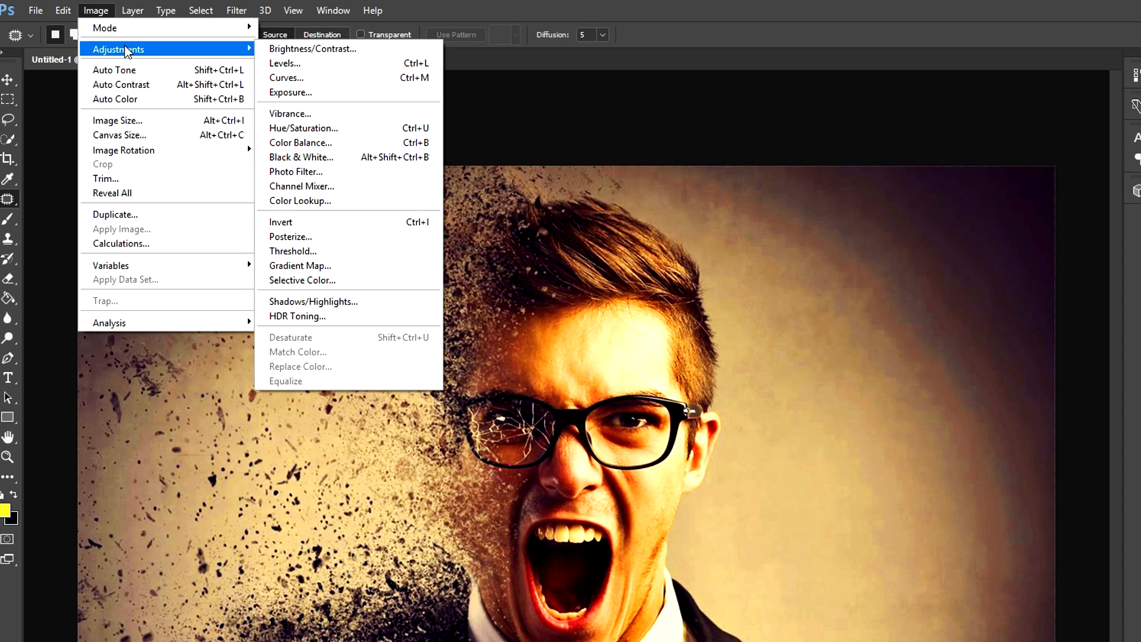
pyautogui.moveTo(343, 150)
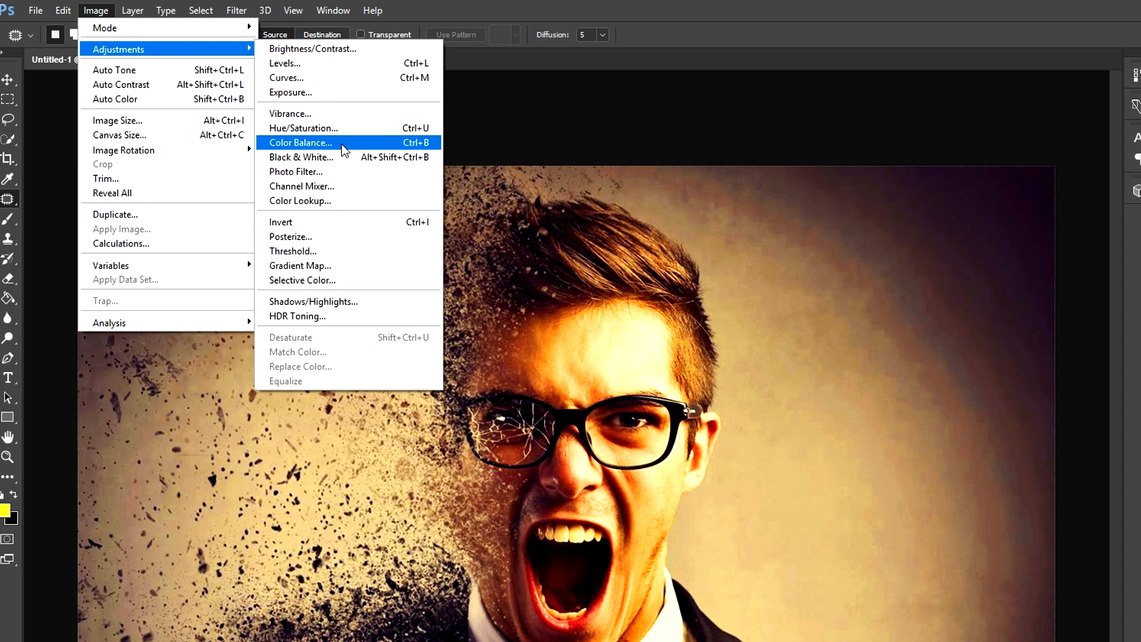
pyautogui.click(299, 141)
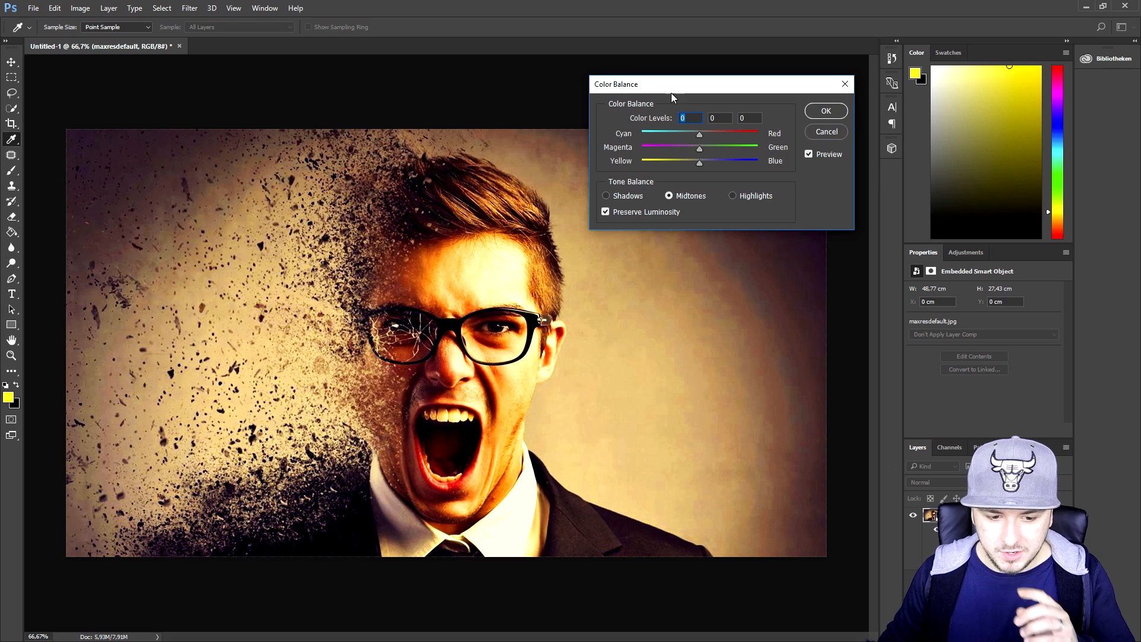
pyautogui.moveTo(709, 162)
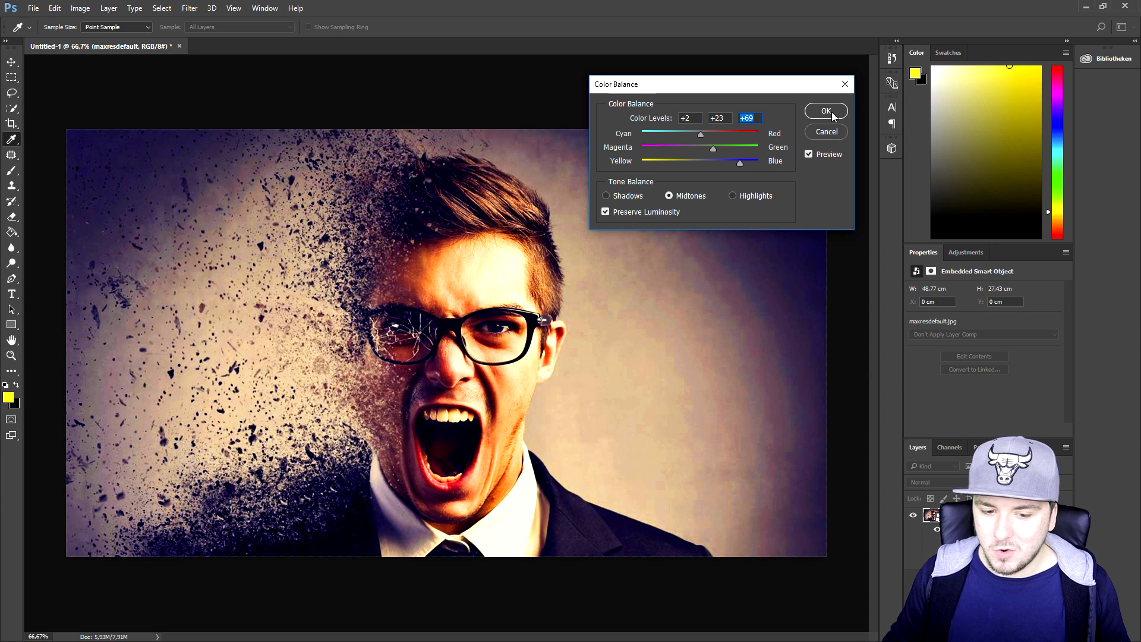
pyautogui.click(825, 110)
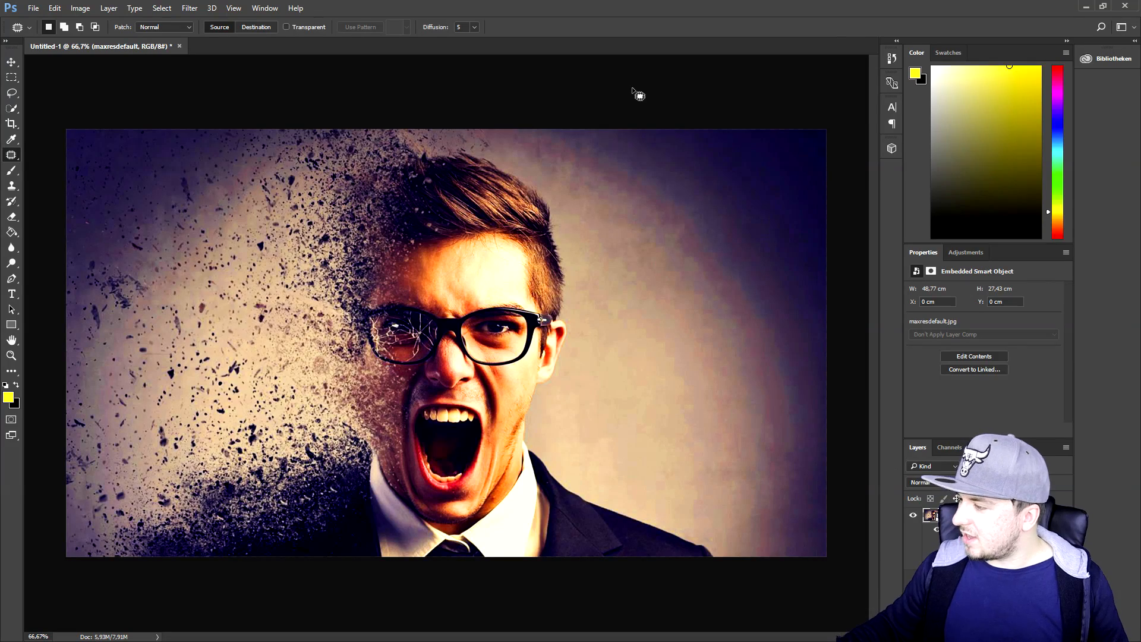